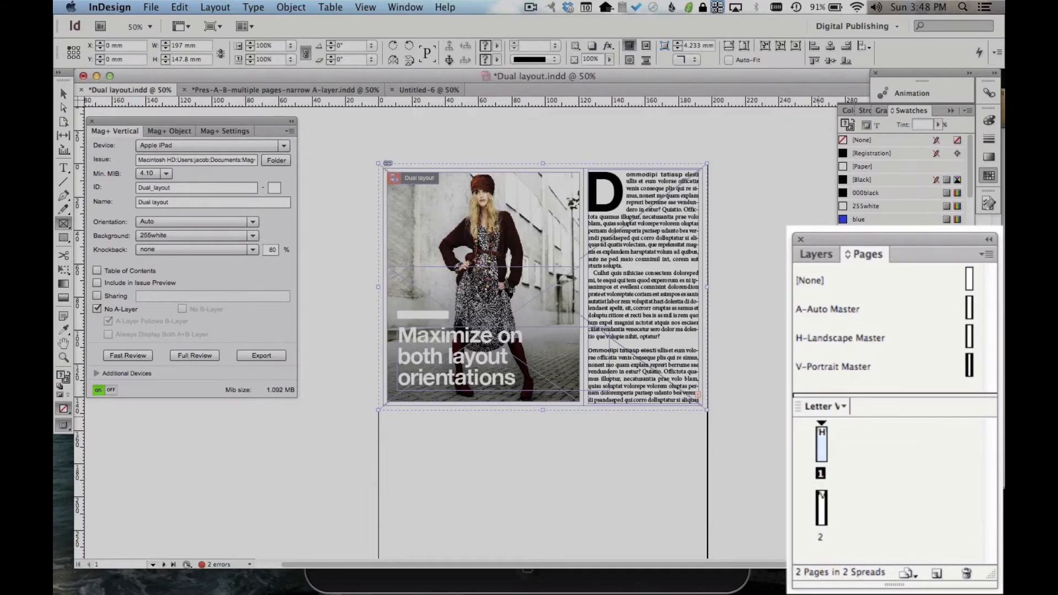
pyautogui.moveTo(881, 341)
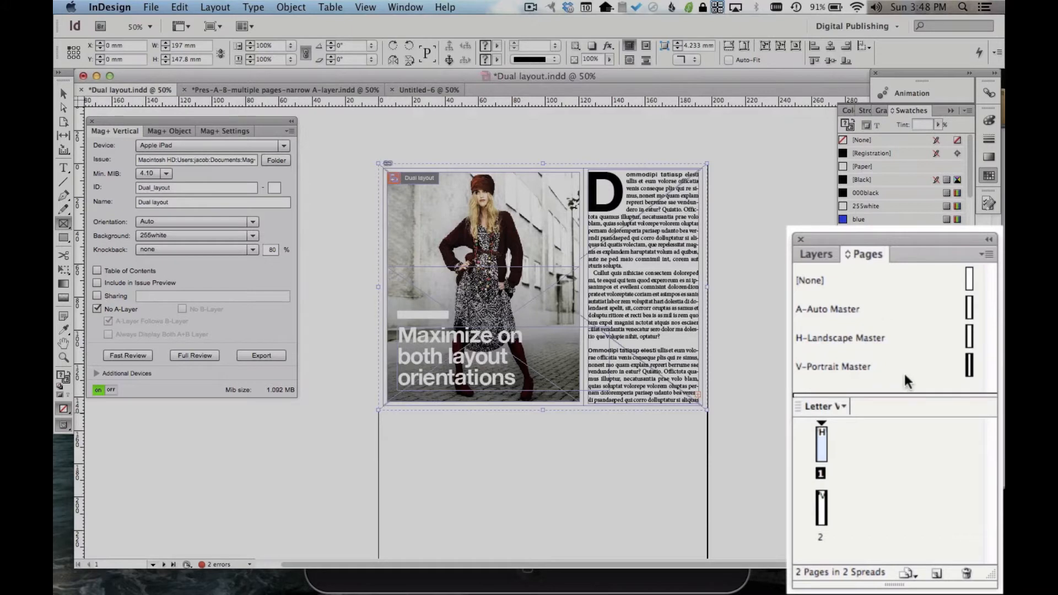
pyautogui.moveTo(866, 318)
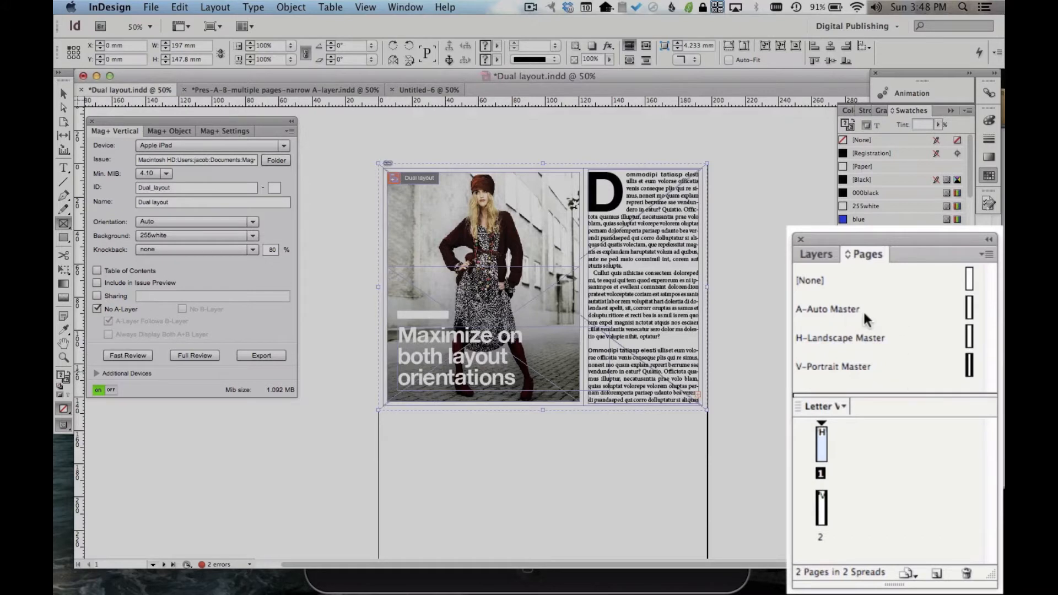
# Inspect the A-Auto, H-Landscape and V-Portrait masters in turn from the Pages panel.
pyautogui.doubleClick(829, 309)
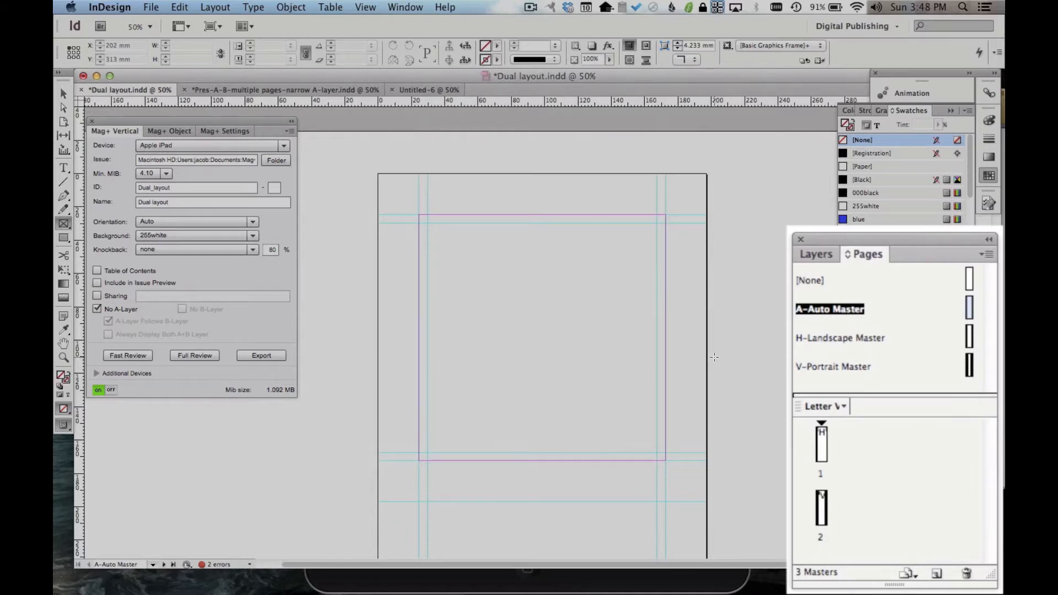
pyautogui.click(840, 338)
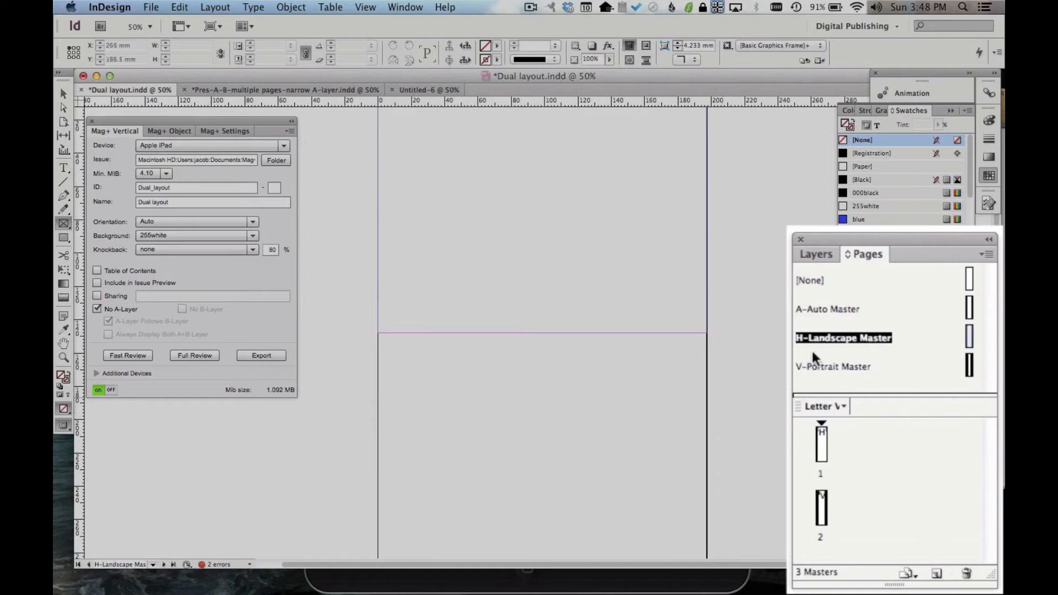
pyautogui.click(834, 367)
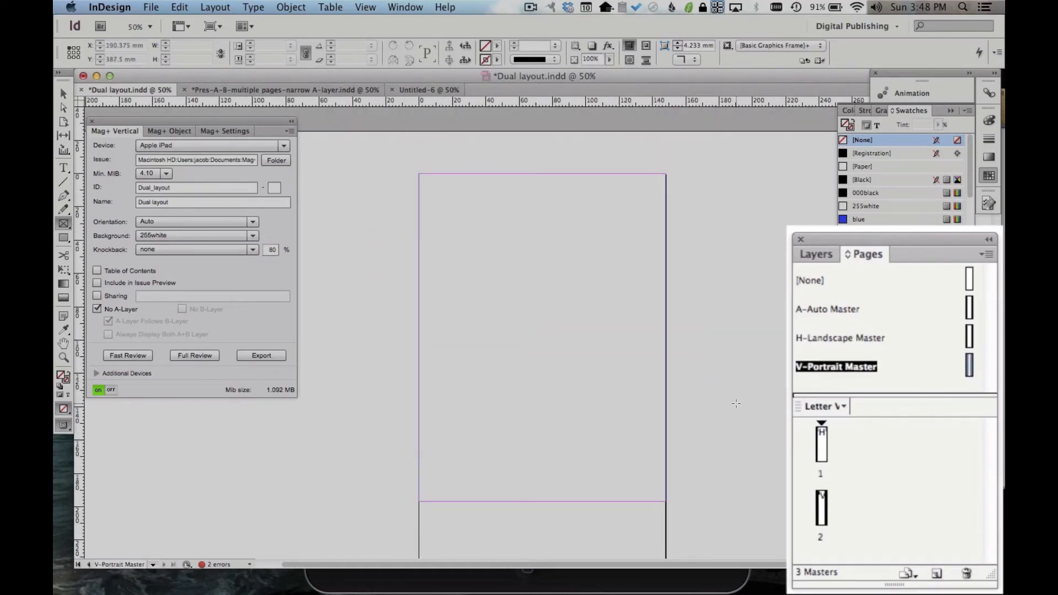
pyautogui.click(426, 89)
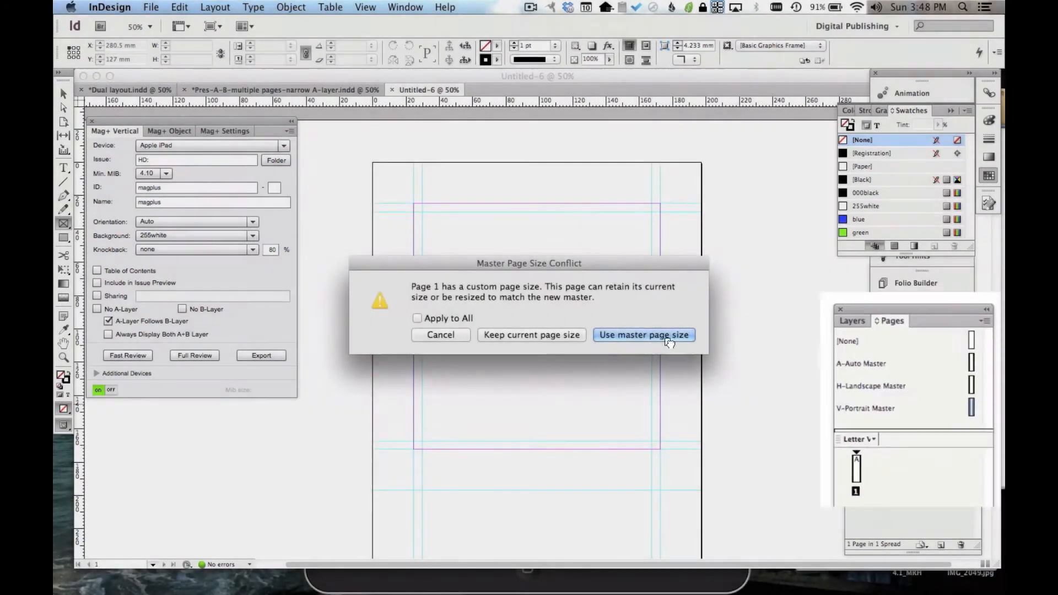
# Resize page 1 to the V-Portrait master and draw a tall blue-filled frame in its middle.
pyautogui.click(644, 335)
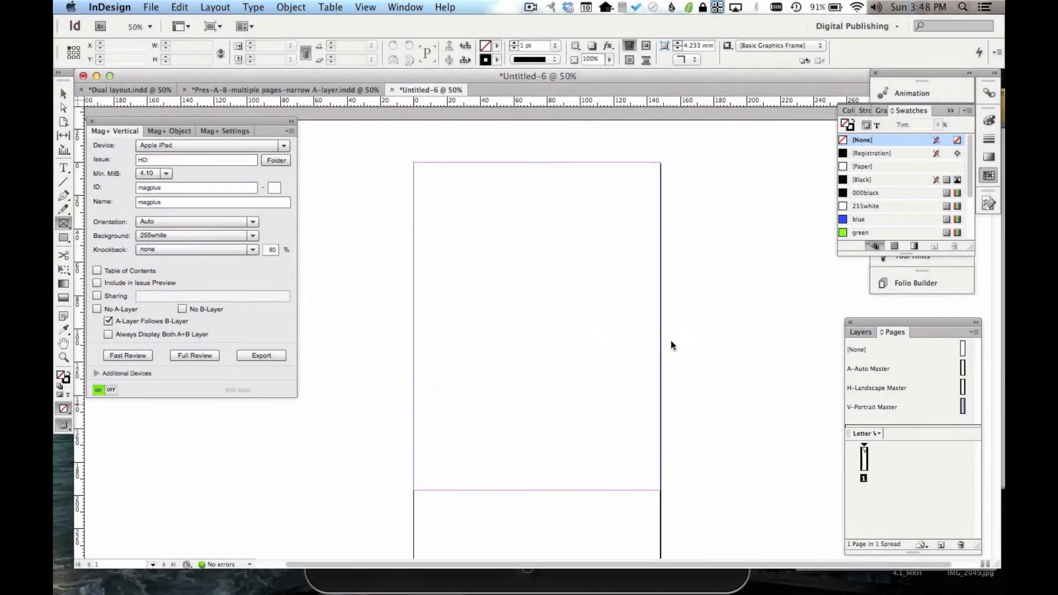
pyautogui.moveTo(559, 223)
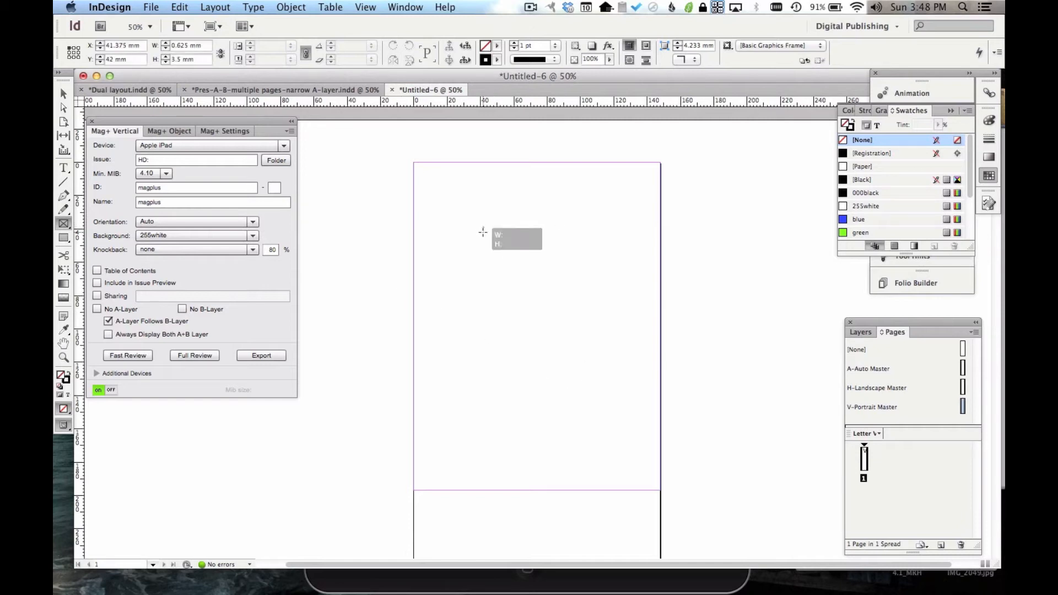
pyautogui.moveTo(483, 228); pyautogui.dragTo(609, 442)
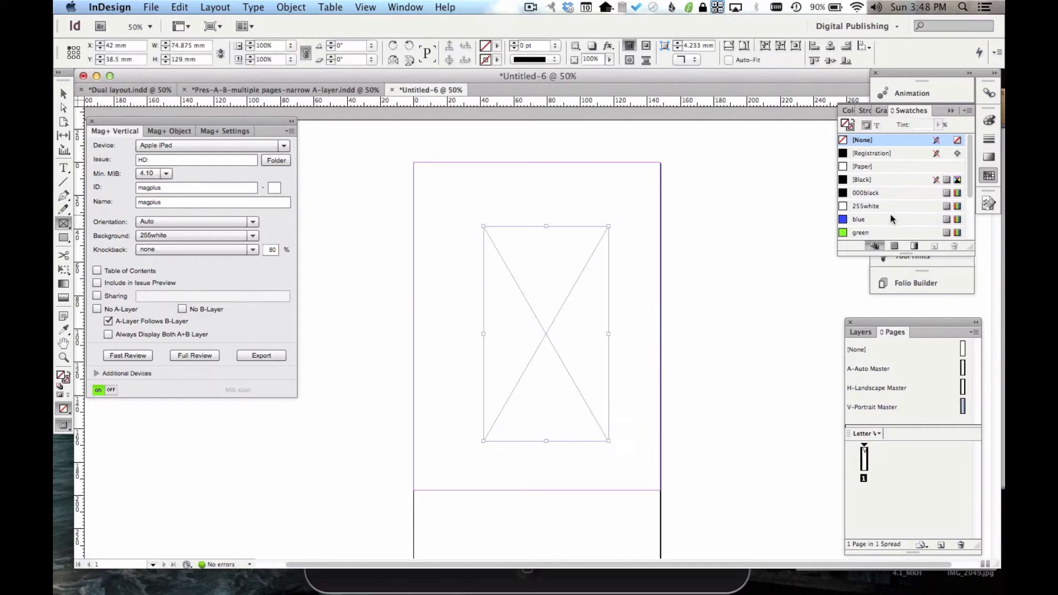
pyautogui.click(858, 218)
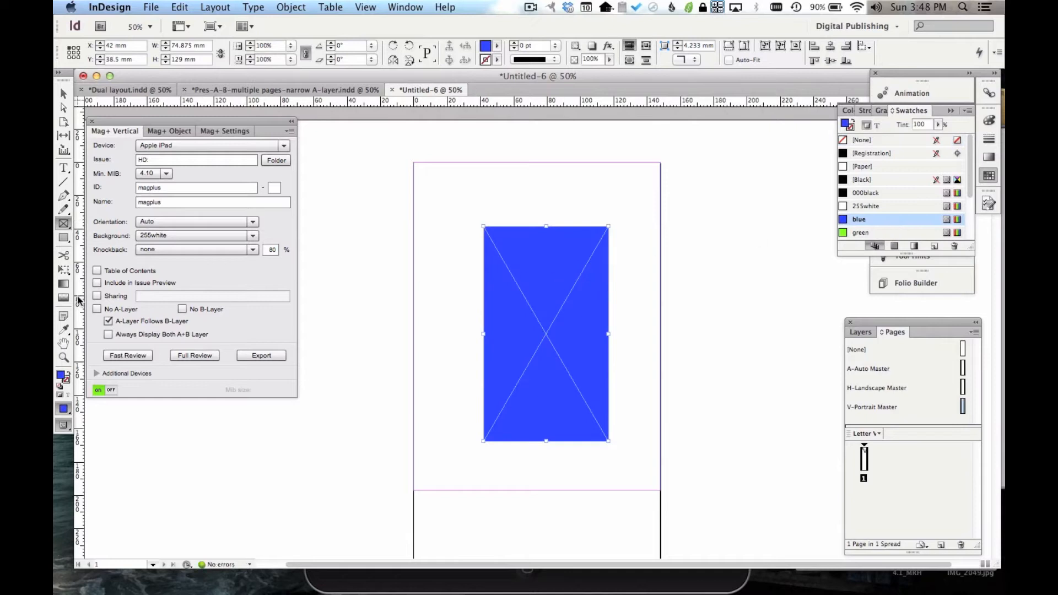
pyautogui.click(97, 309)
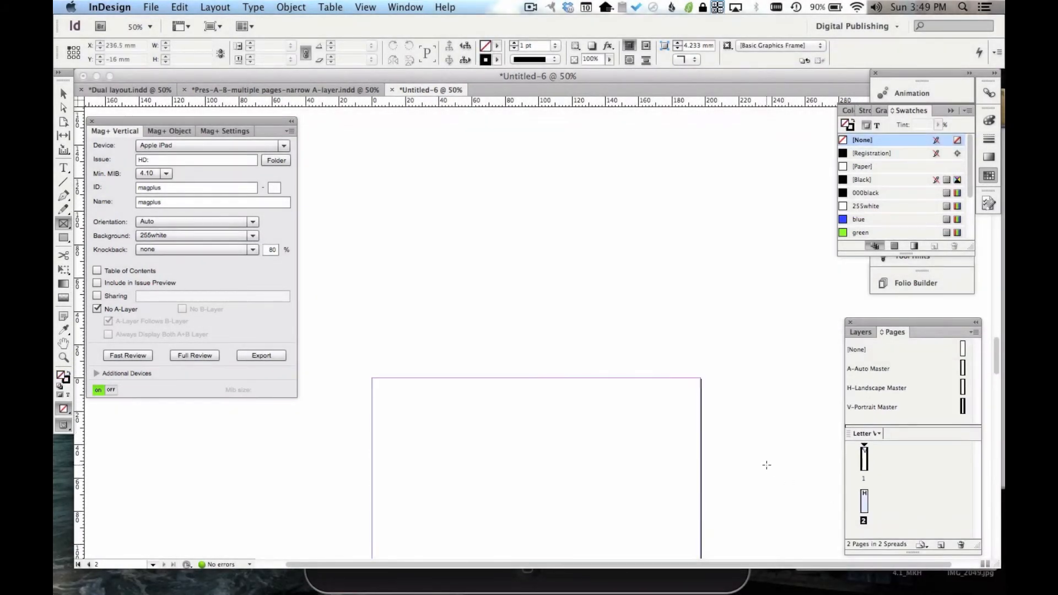
# Draw a wide frame on the landscape page 2 and fill it green.
pyautogui.moveTo(415, 351); pyautogui.dragTo(562, 405)
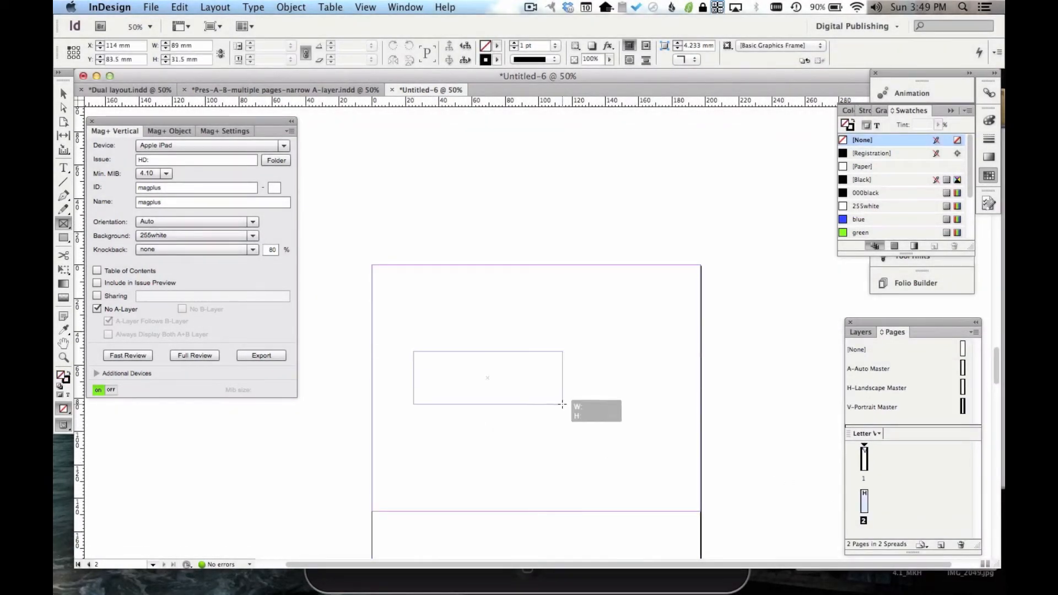
pyautogui.click(862, 233)
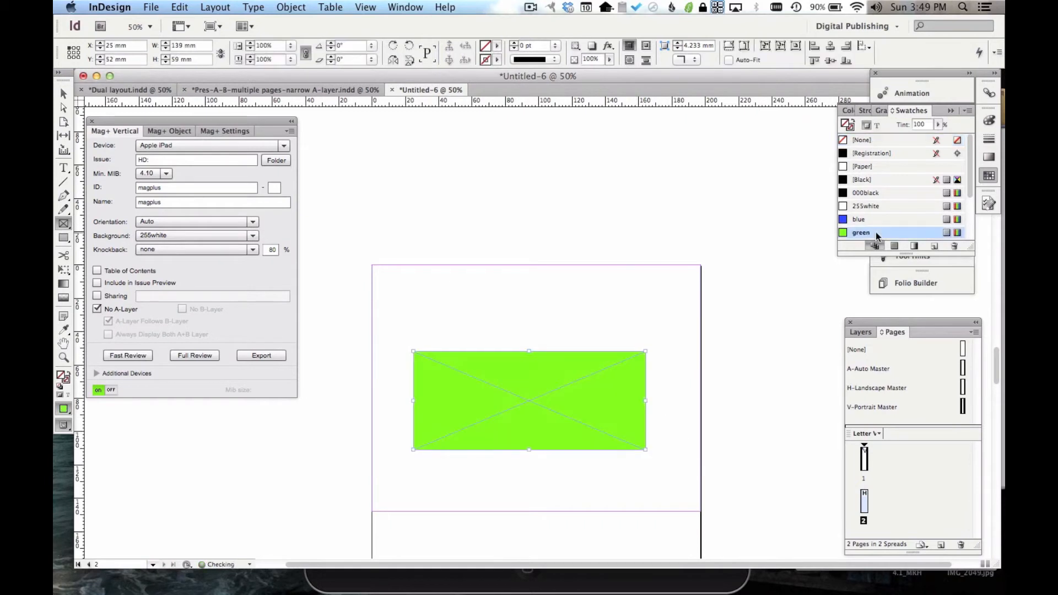
# Save the document as Test.indd, replacing the existing file, and send it to the iPad via Fast Review.
pyautogui.click(861, 232)
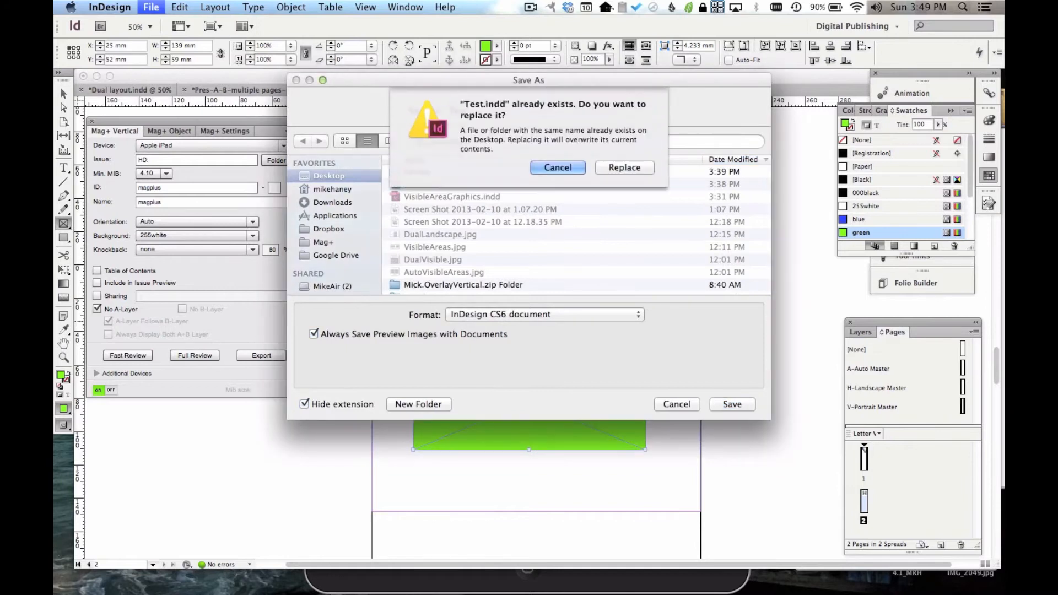
pyautogui.click(624, 167)
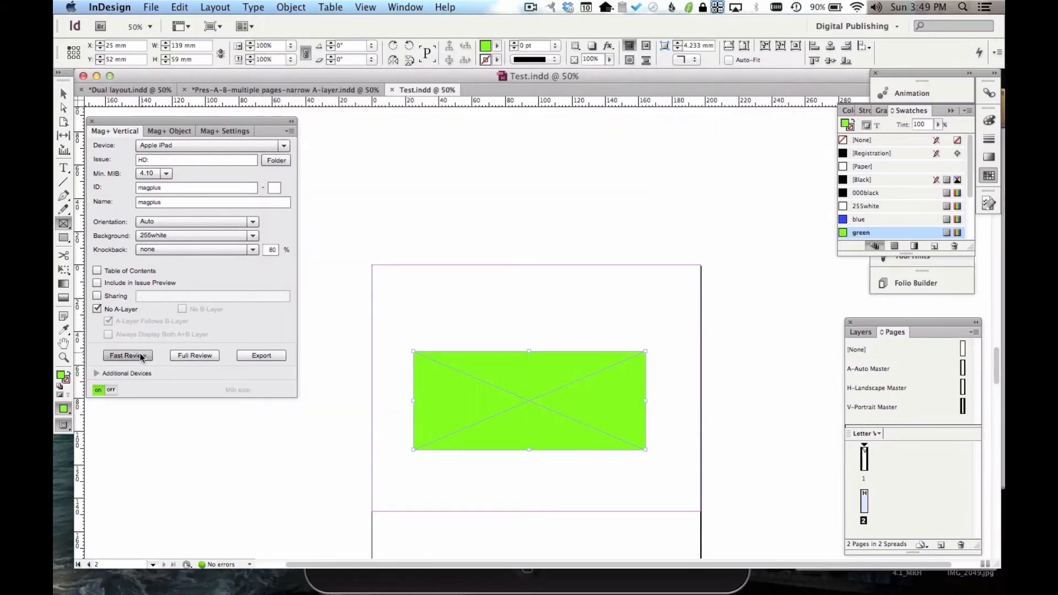
pyautogui.click(128, 355)
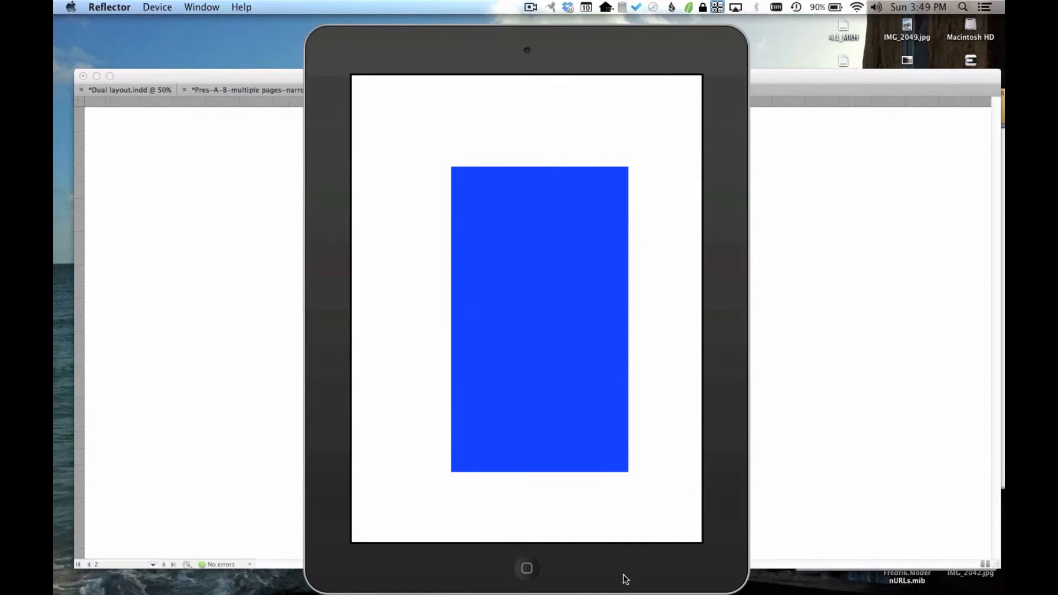
pyautogui.moveTo(251, 487)
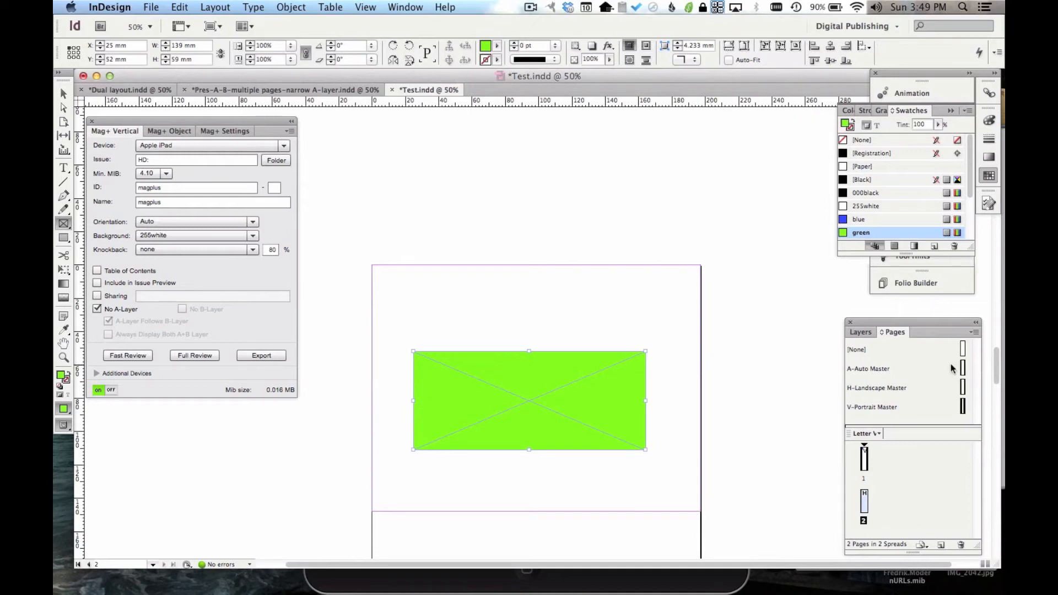
pyautogui.moveTo(889, 409)
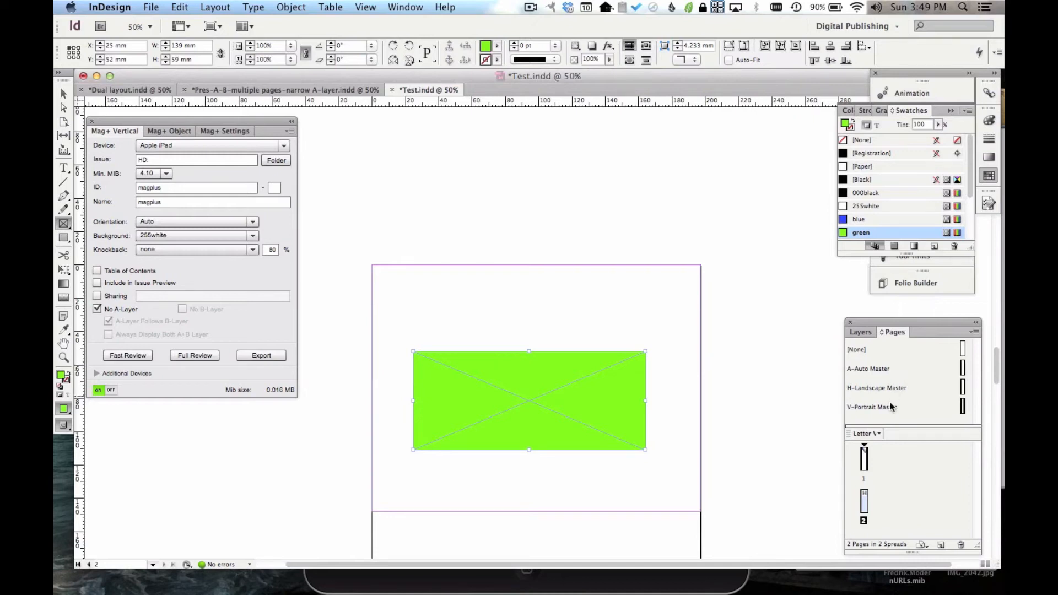
pyautogui.moveTo(891, 404)
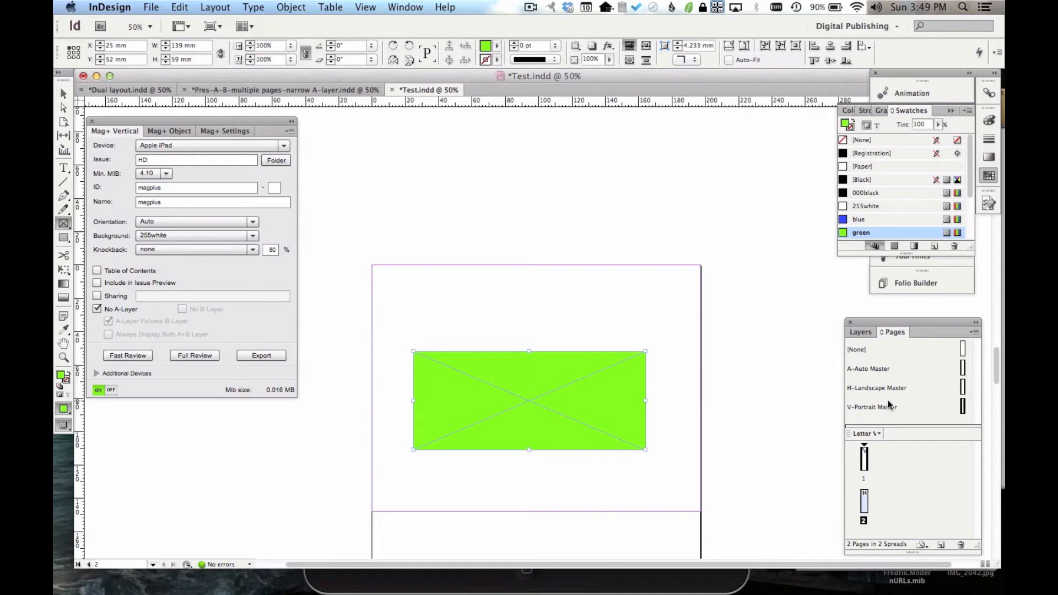
pyautogui.moveTo(904, 397)
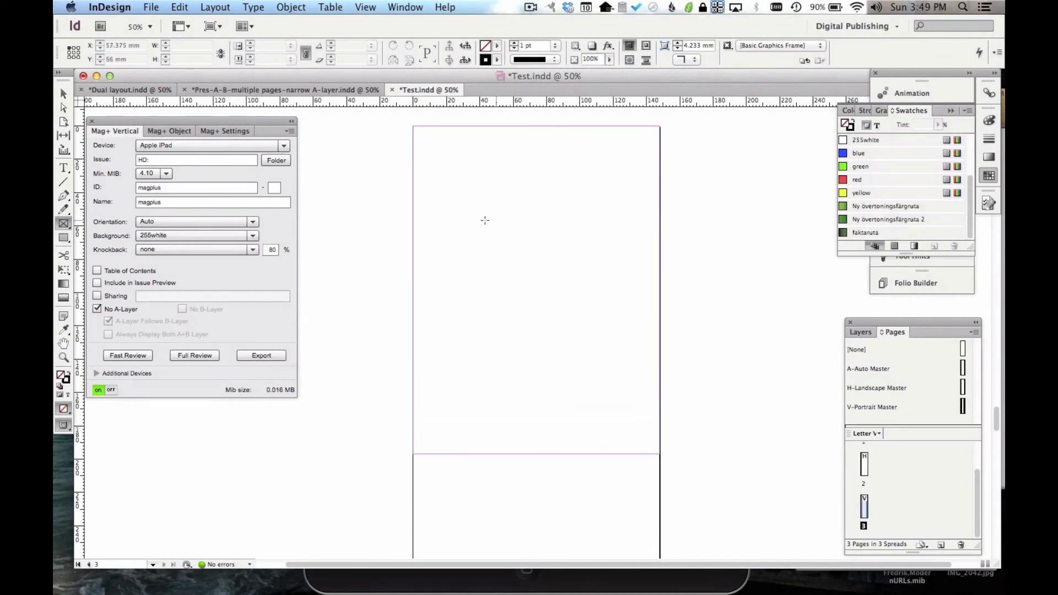
pyautogui.moveTo(482, 218); pyautogui.dragTo(594, 407)
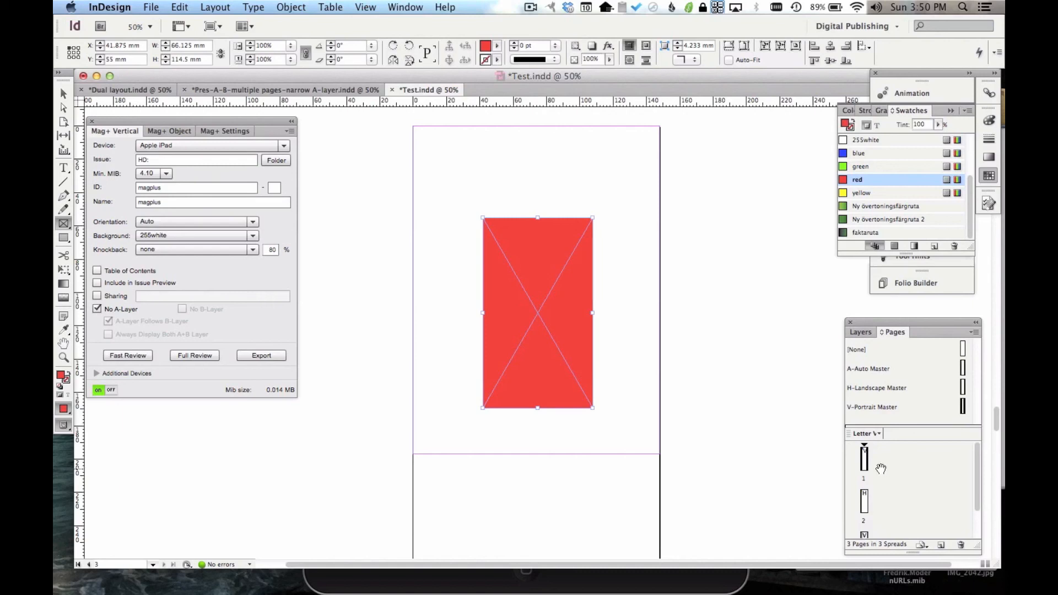
pyautogui.moveTo(885, 517)
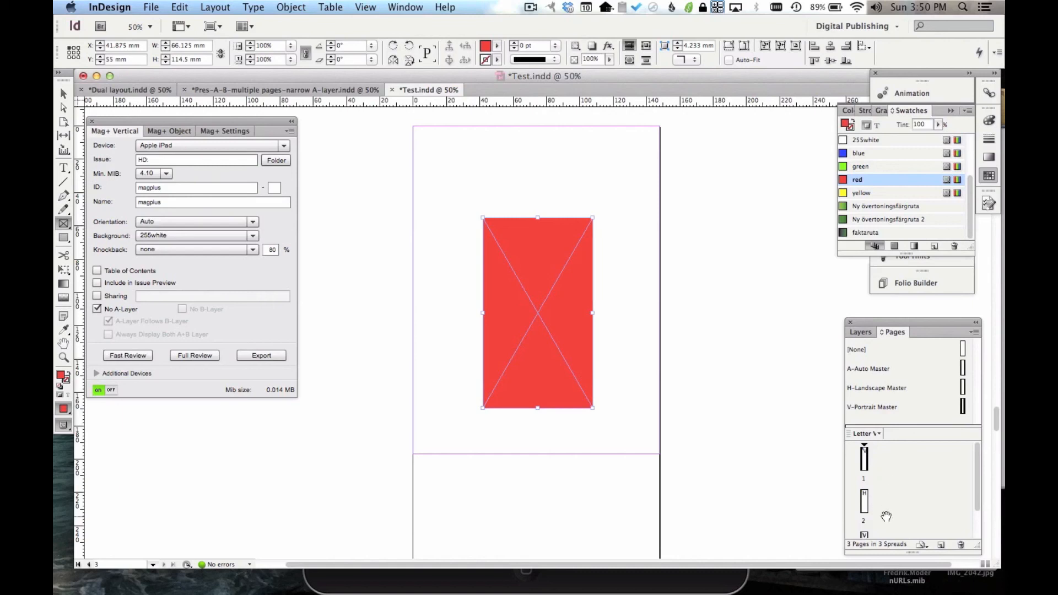
pyautogui.moveTo(885, 474)
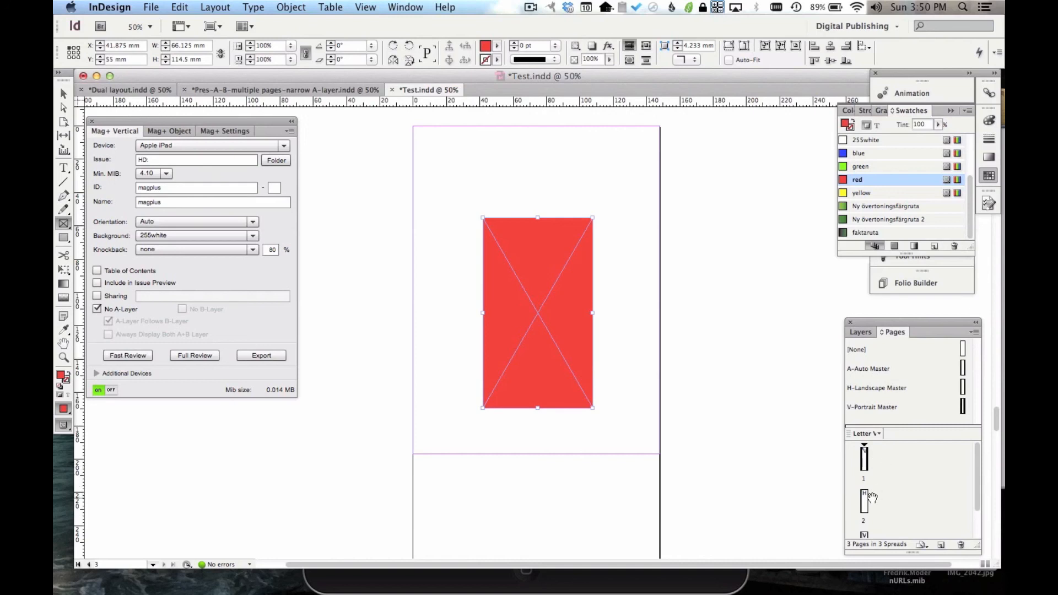
pyautogui.moveTo(888, 523)
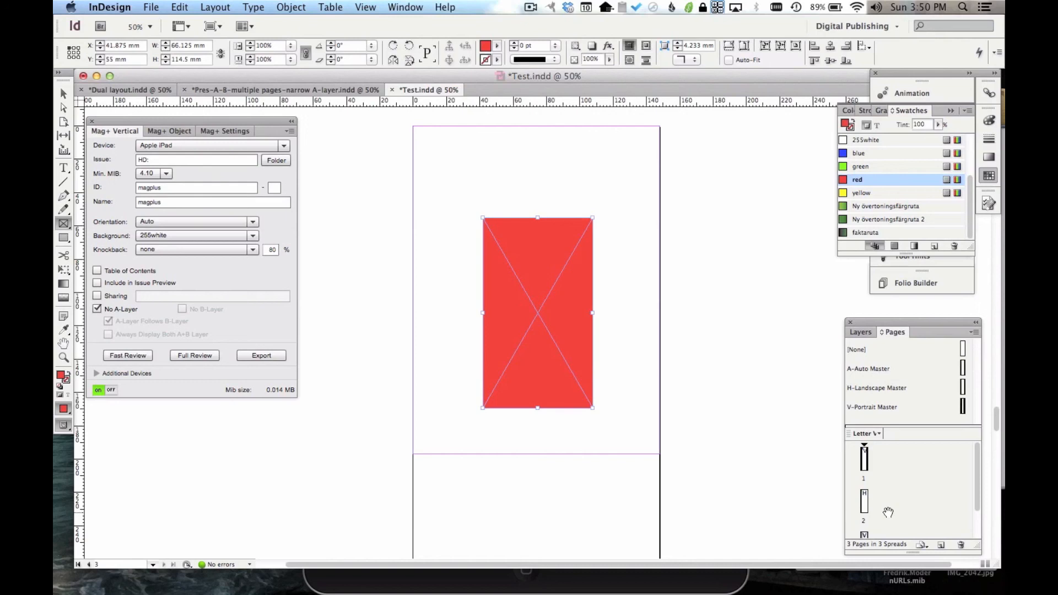
pyautogui.moveTo(677, 399)
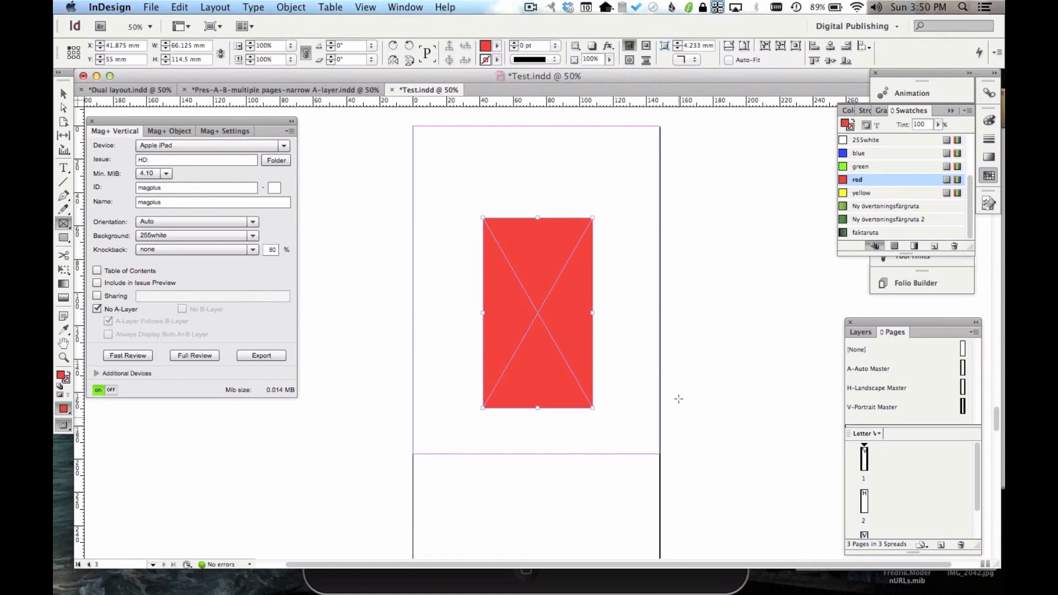
pyautogui.moveTo(688, 379)
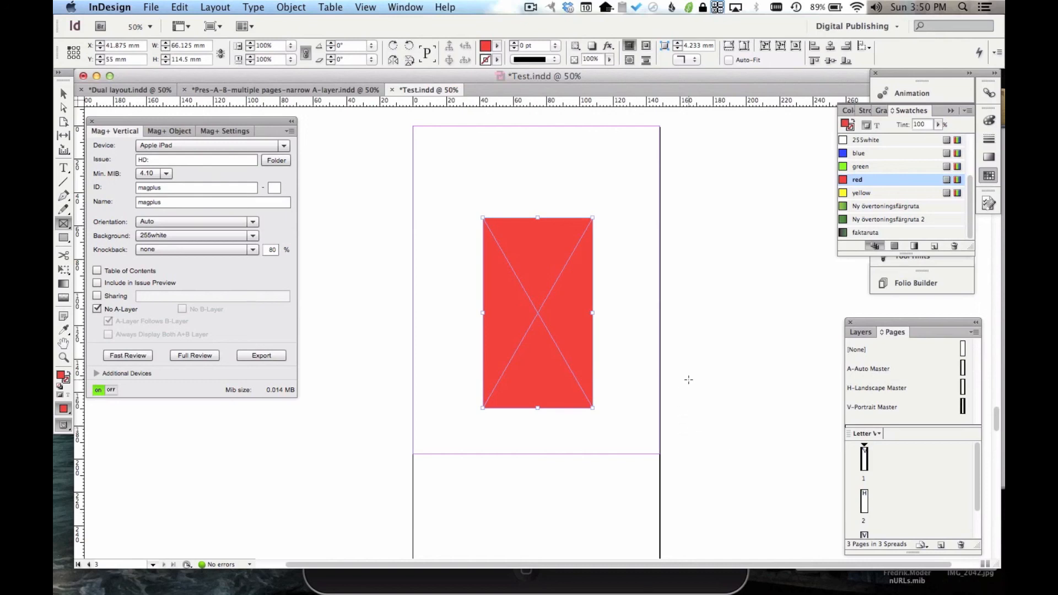